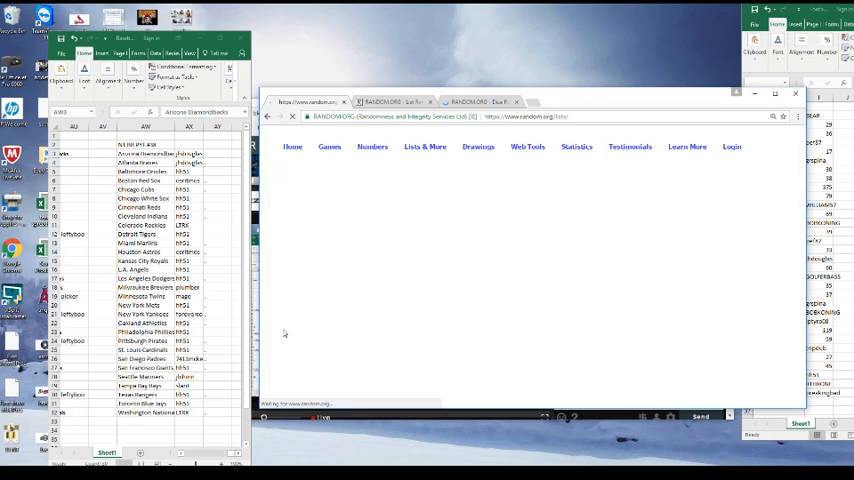
Step: Re-randomize the 12-team list again with the Again! button
click(283, 339)
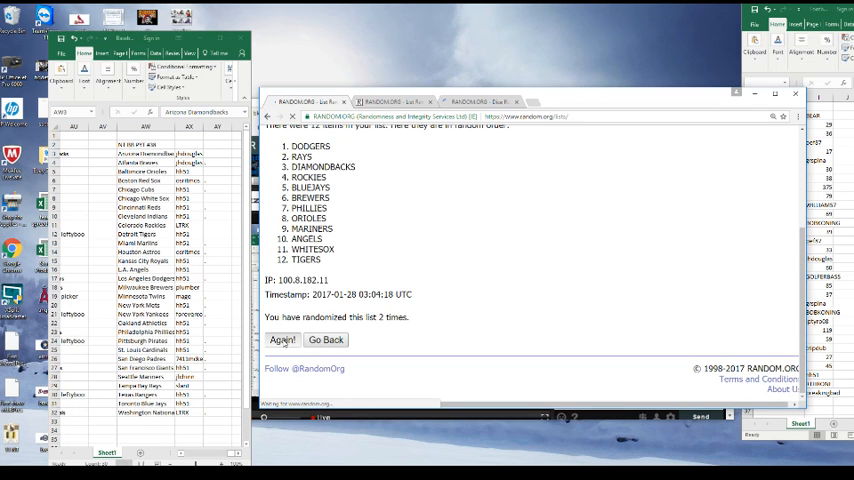
click(283, 340)
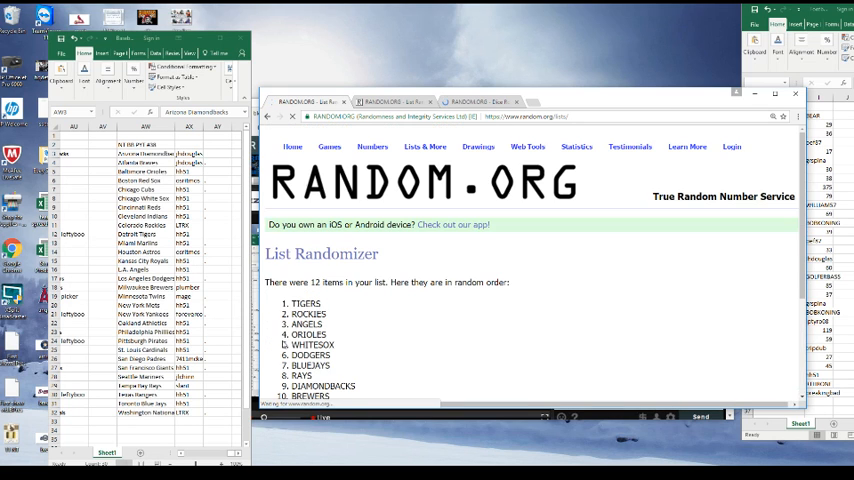
double_click(308, 314)
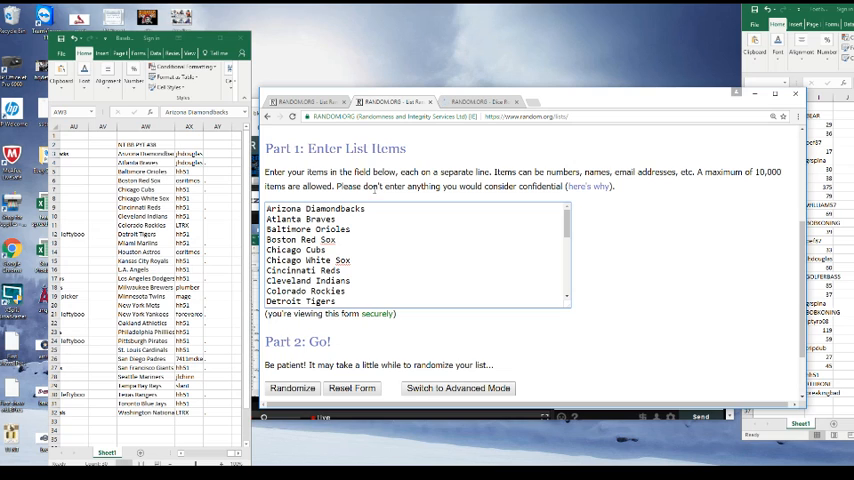
Step: Scroll down to the MLB team list box and Randomize button
scroll(down, 3)
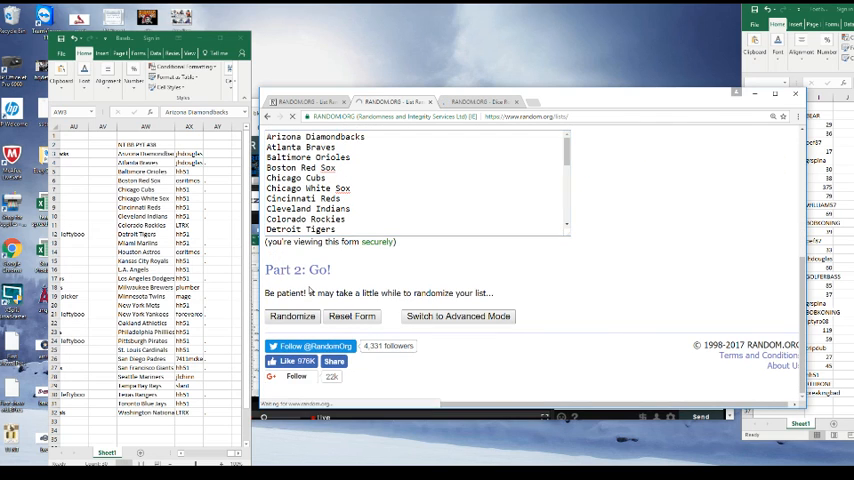
Step: Randomize the 30 MLB teams, then deselect the highlighted Los Angeles Dodgers text
click(292, 316)
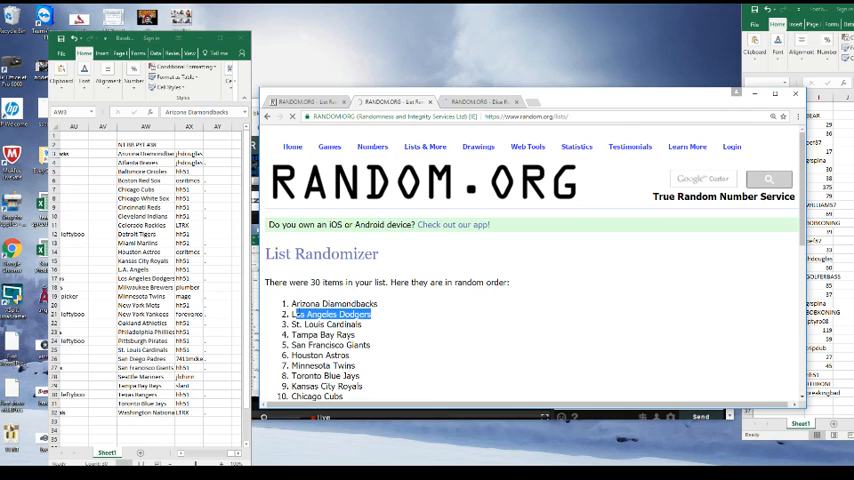
click(390, 305)
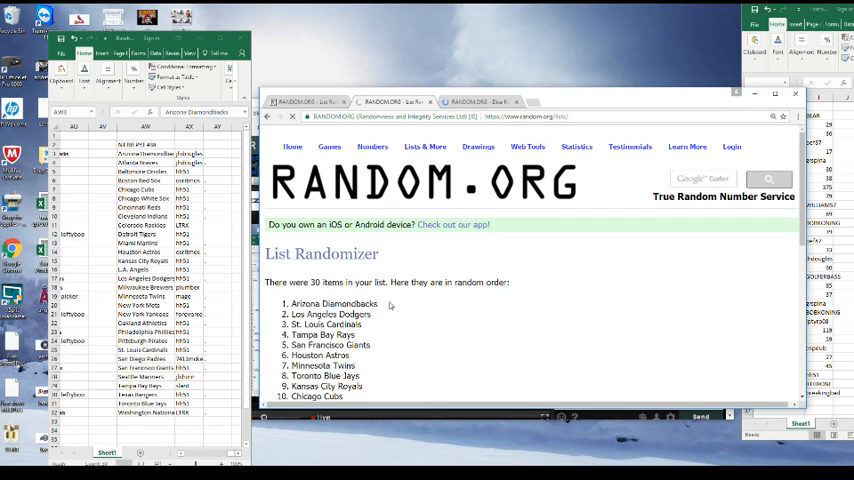